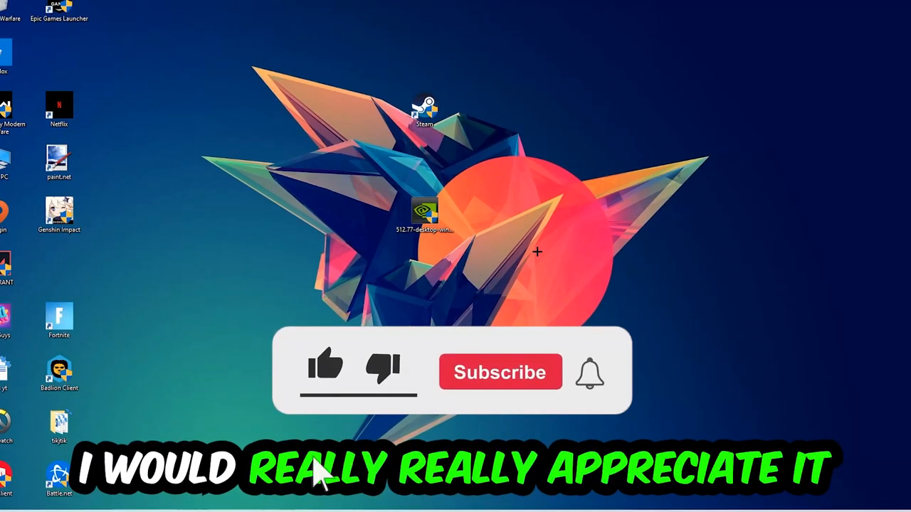
Bring up the taskbar's context menu with the Task Manager entry.
{"action": "left_click", "coordinate": [328, 373]}
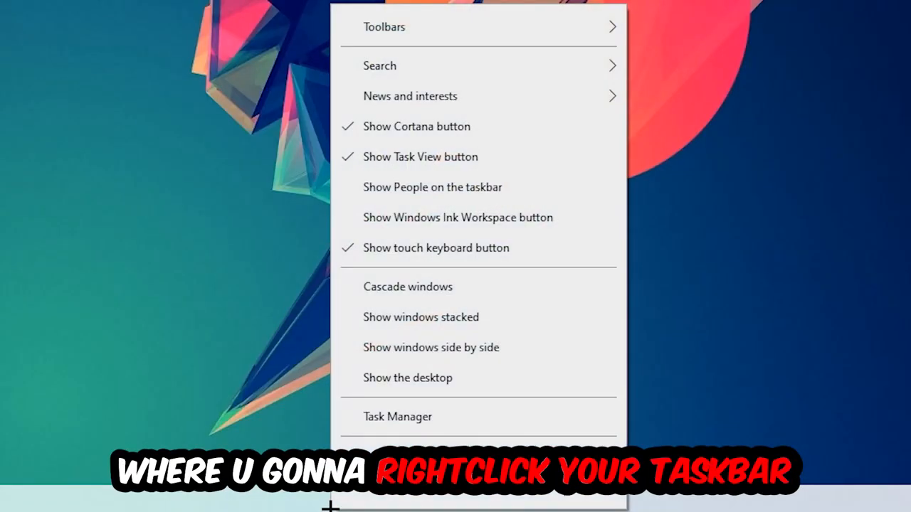
End the Google Chrome process from Task Manager's process list.
{"action": "left_click", "coordinate": [397, 417]}
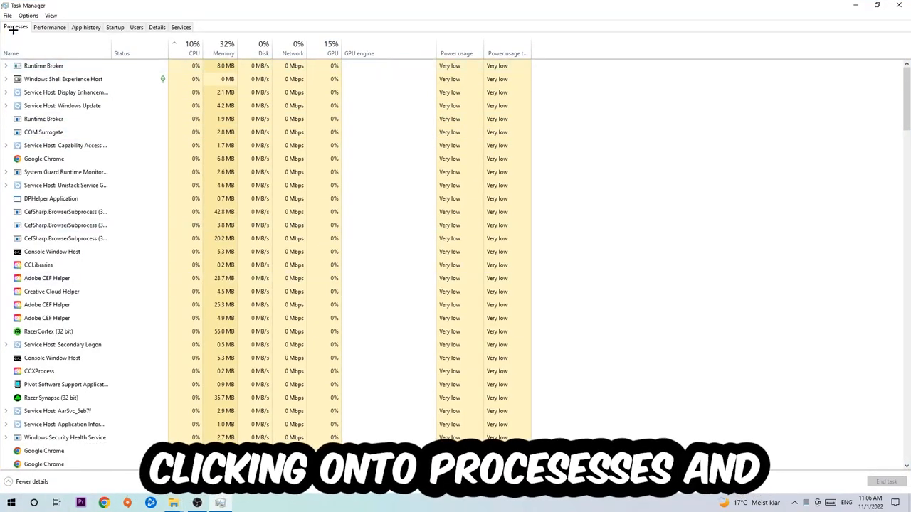
{"action": "left_click", "coordinate": [50, 372]}
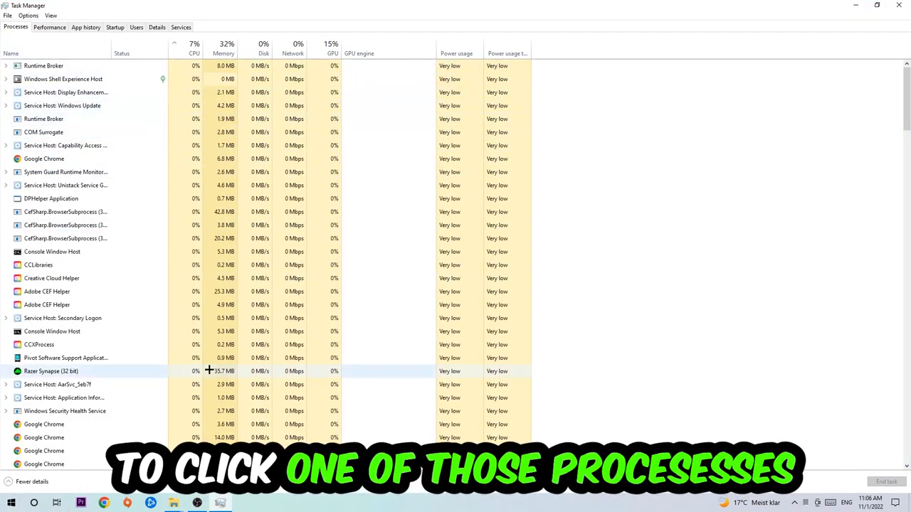
{"action": "left_click", "coordinate": [44, 158]}
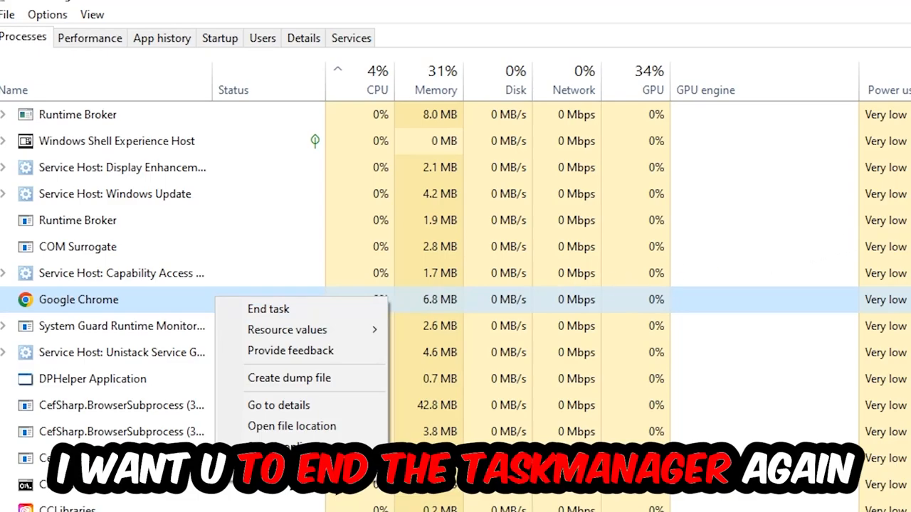
{"action": "left_click", "coordinate": [267, 309]}
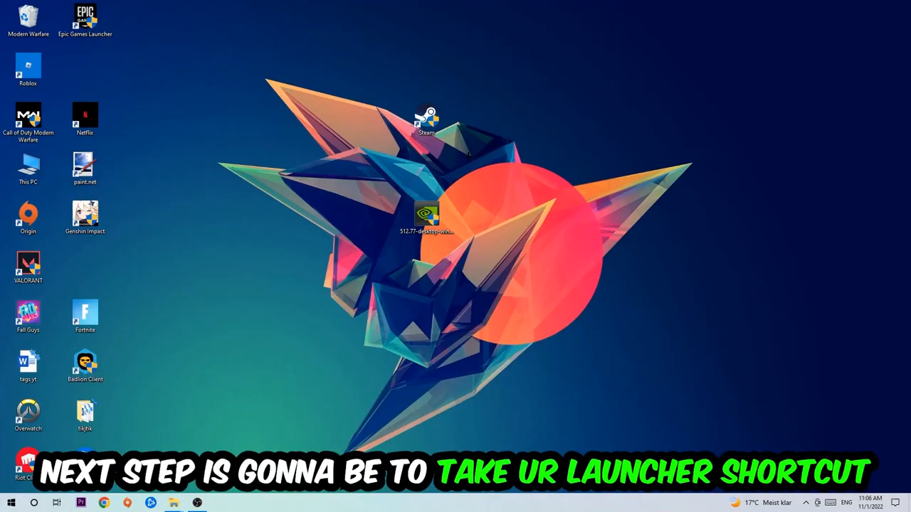
Reposition the Steam desktop shortcut and bring up its context menu.
{"action": "left_click_drag", "start_coordinate": [427, 117], "coordinate": [539, 169]}
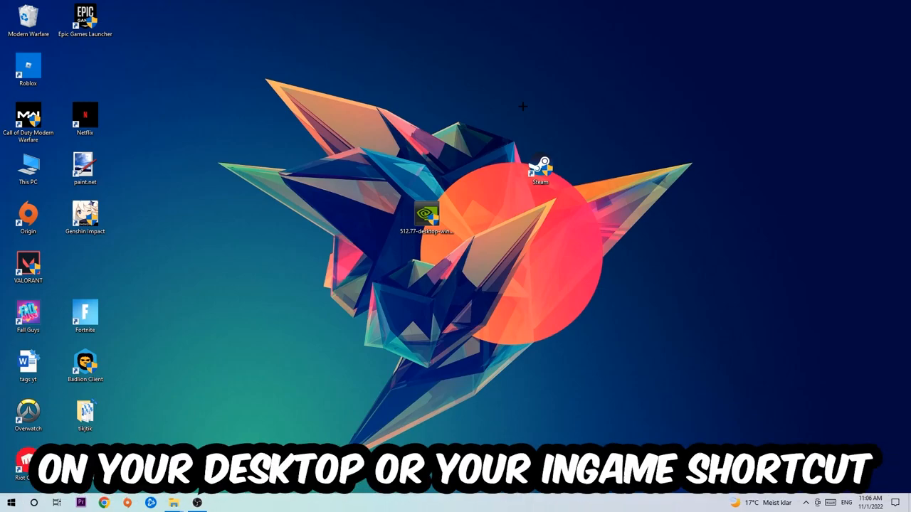
{"action": "left_click_drag", "start_coordinate": [541, 168], "coordinate": [430, 131]}
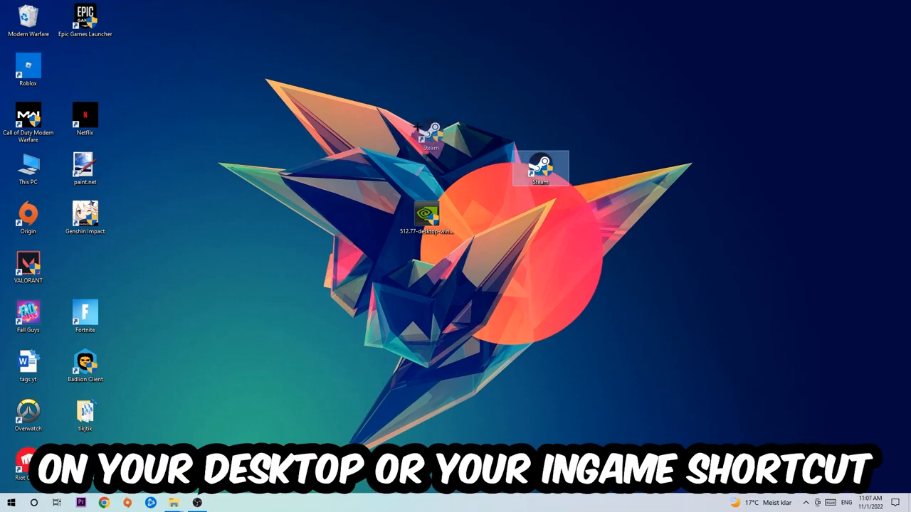
{"action": "right_click", "coordinate": [541, 168]}
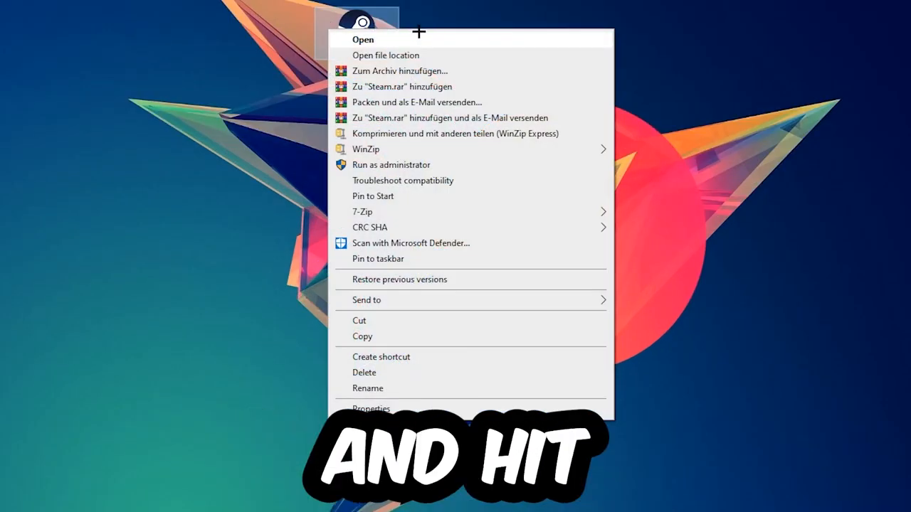
Set Steam shortcut properties to Windows 8 compatibility mode and run as administrator, then apply.
{"action": "left_click", "coordinate": [391, 166]}
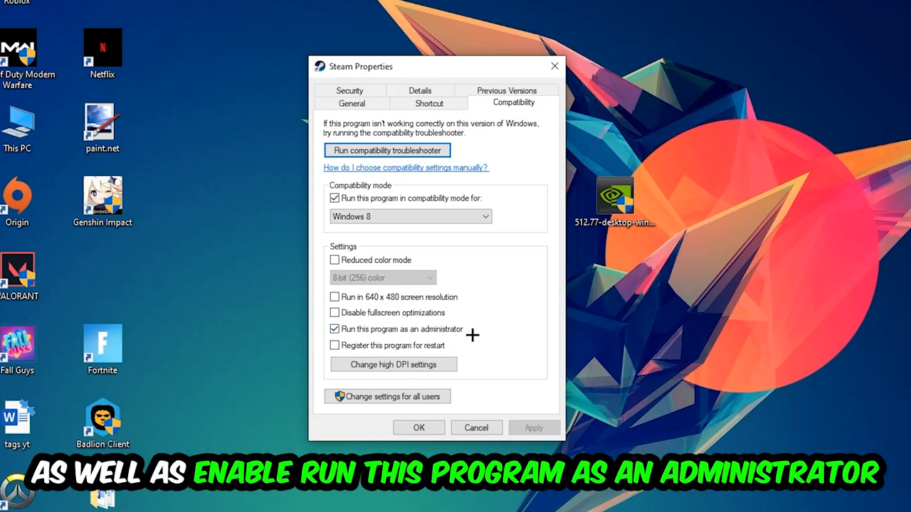
{"action": "left_click", "coordinate": [418, 426]}
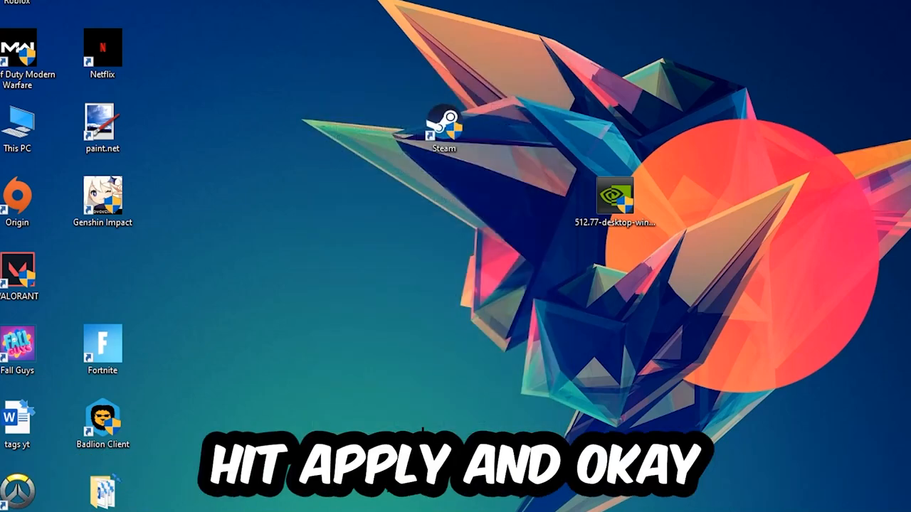